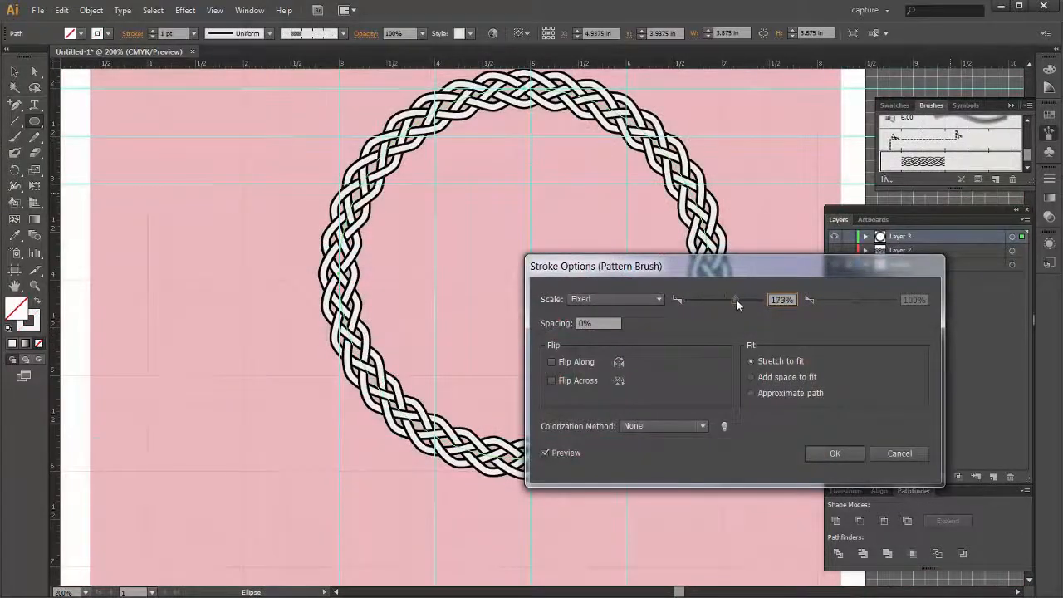
# Step: Adjust the pattern brush scale slider up to about 133% so the braid thickens along the path
pyautogui.moveTo(734, 299); pyautogui.dragTo(737, 299)
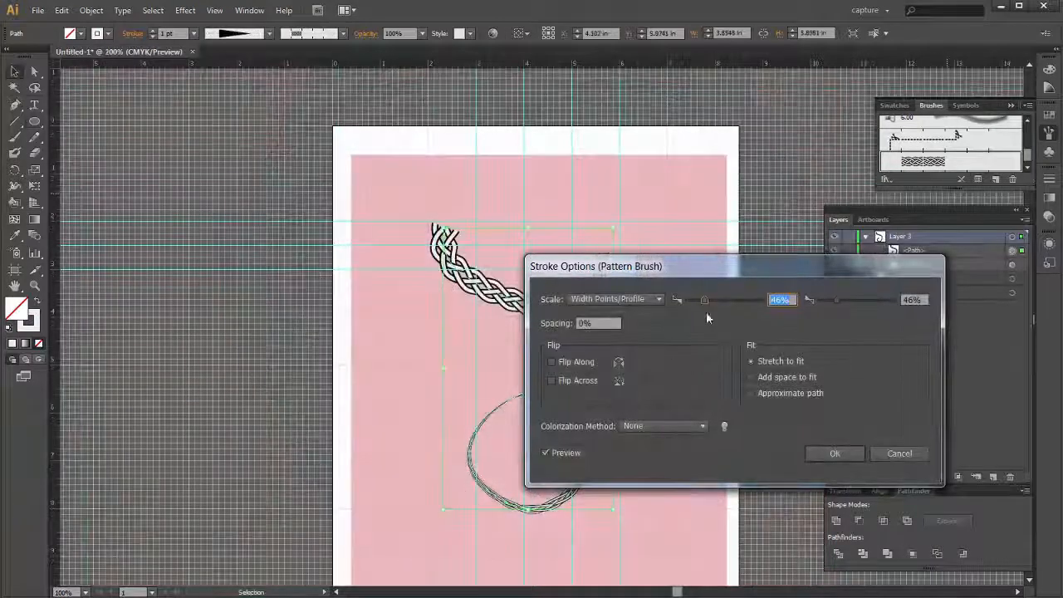
pyautogui.moveTo(705, 299); pyautogui.dragTo(730, 299)
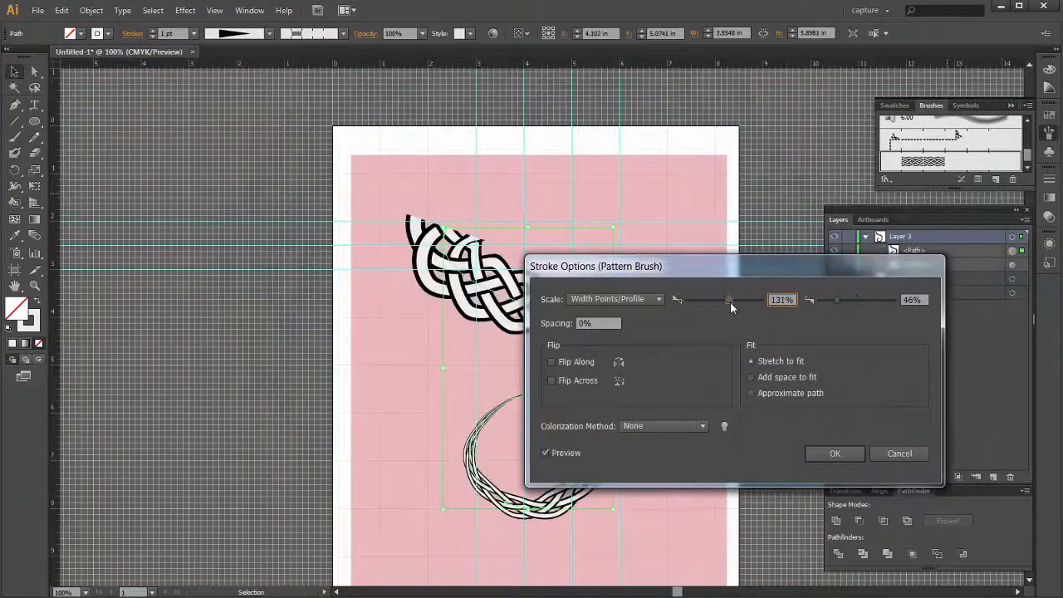